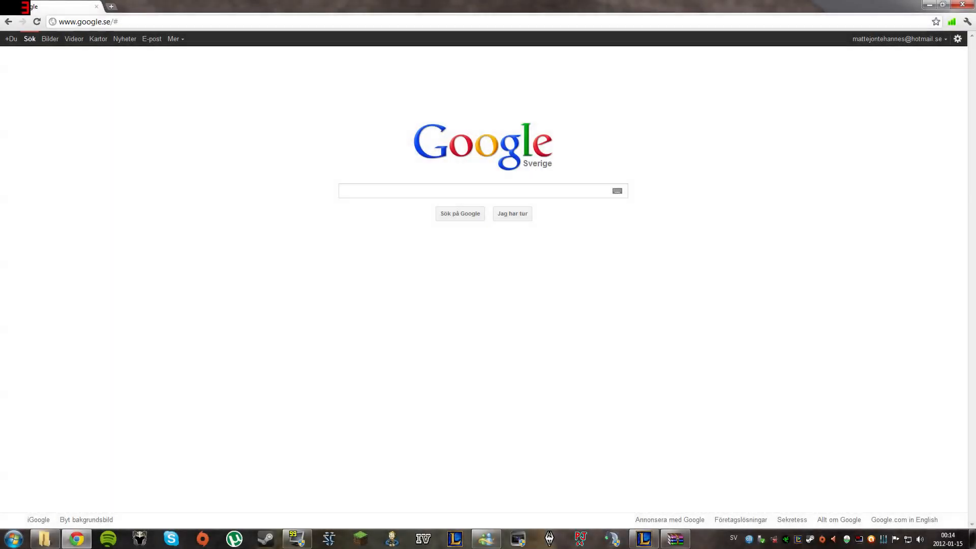
mouse_move(271, 342)
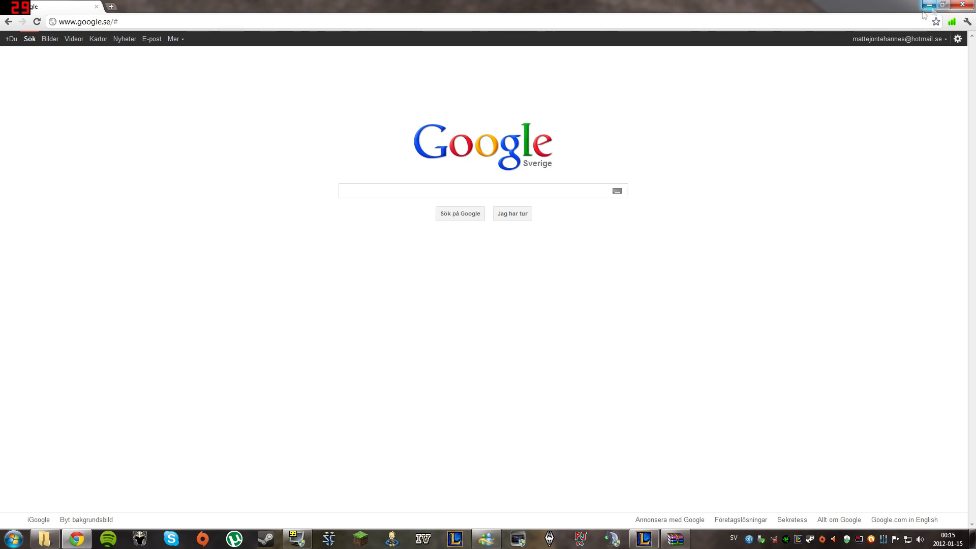
mouse_move(266, 384)
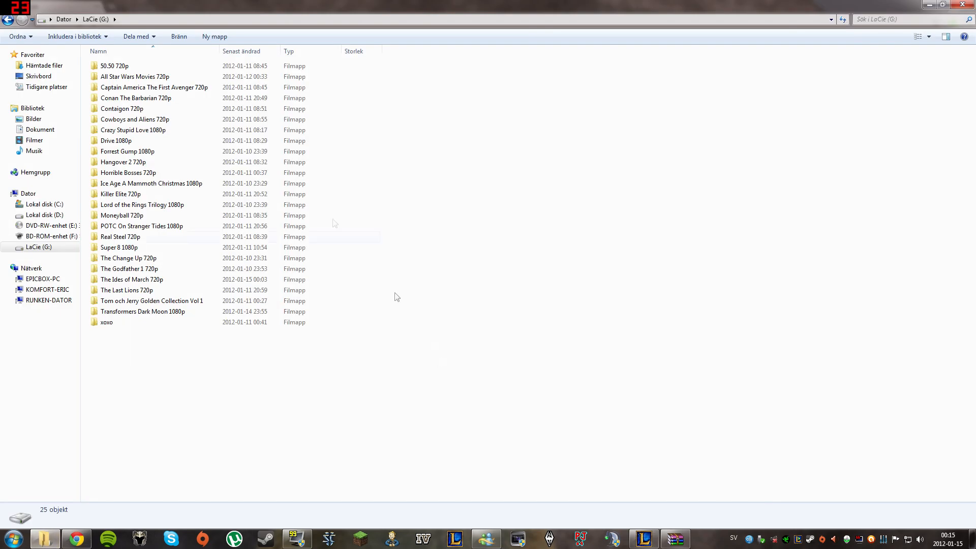
Step: Show the Transformers Dark Moon 1080p folder's Subs folder, .mkv and .srt files
double_click(142, 311)
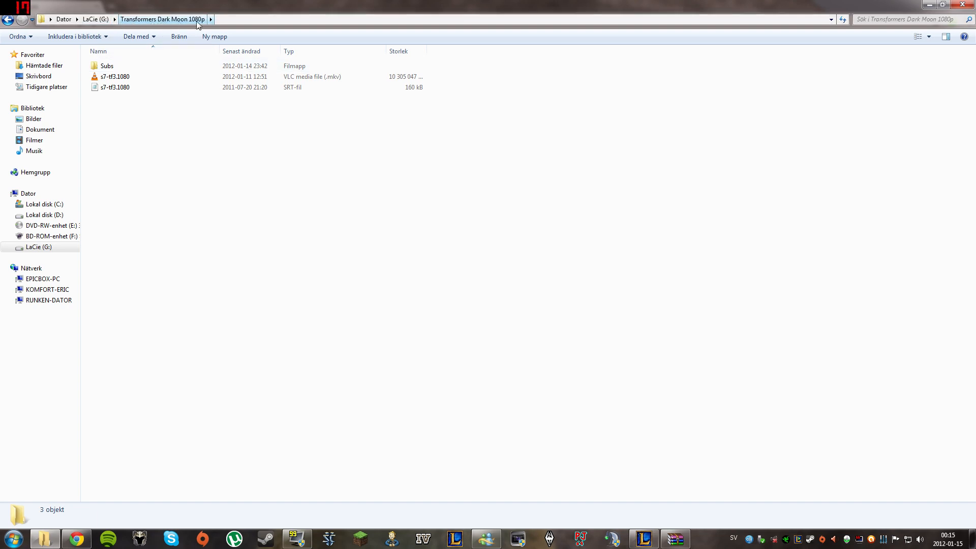
Step: Play the s7-tf3.1080 .mkv movie in VLC
click(115, 76)
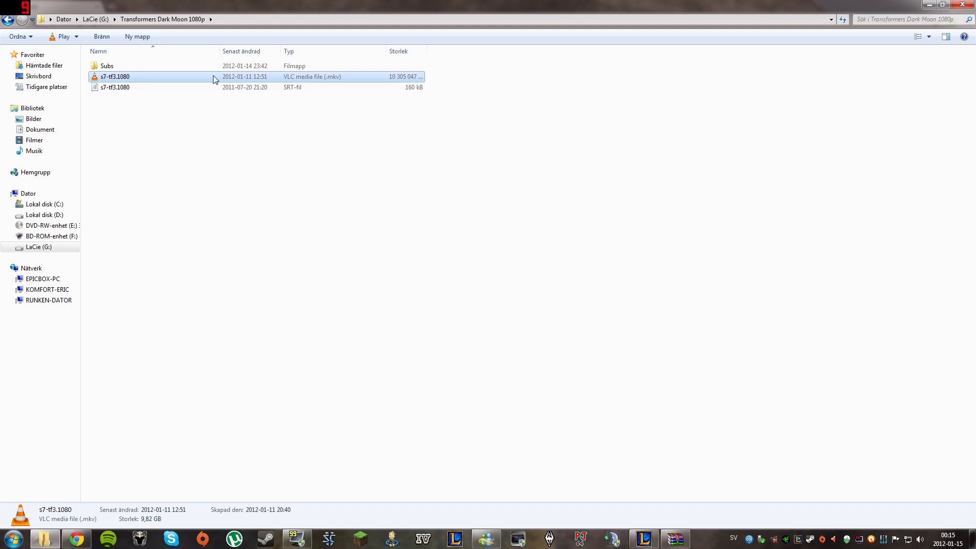
double_click(115, 76)
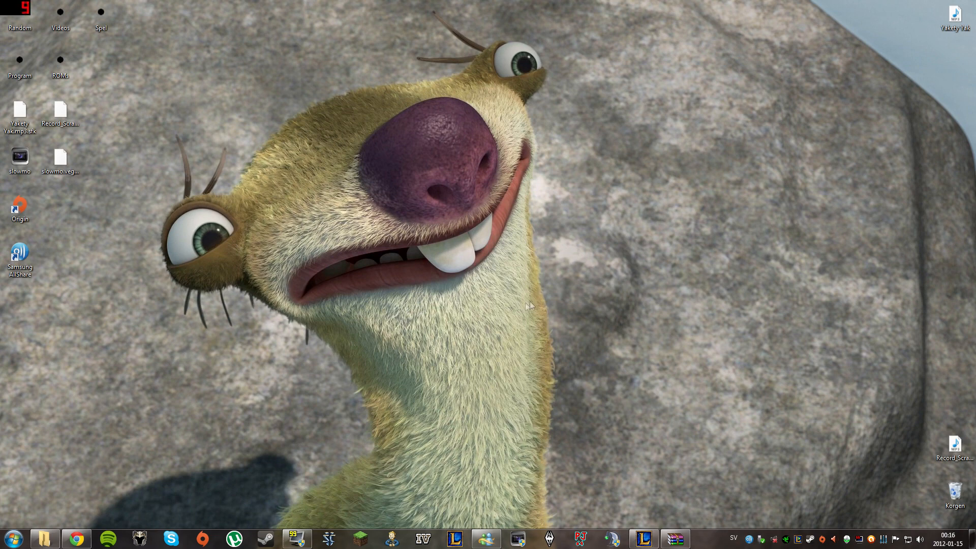
mouse_move(296, 379)
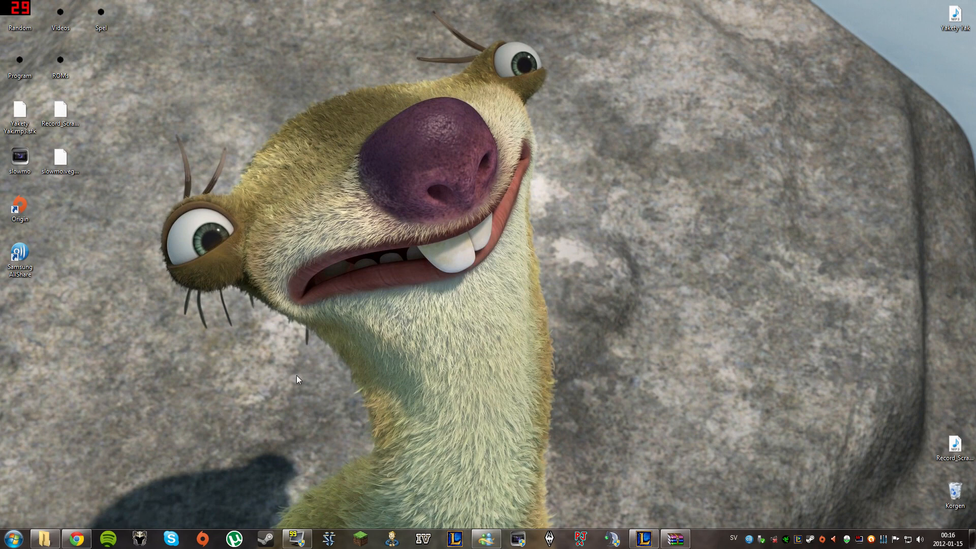